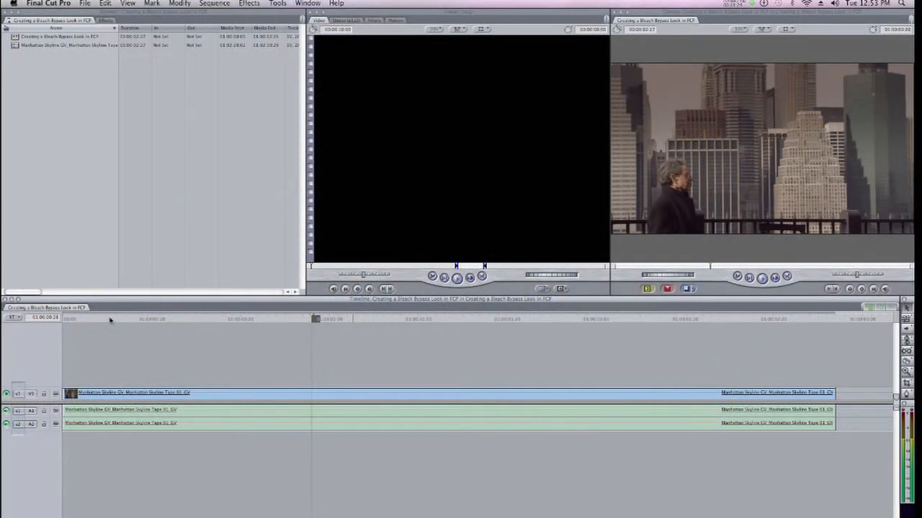
- Position the playhead partway into the skyline clip
{"action": "left_click", "coordinate": [425, 327]}
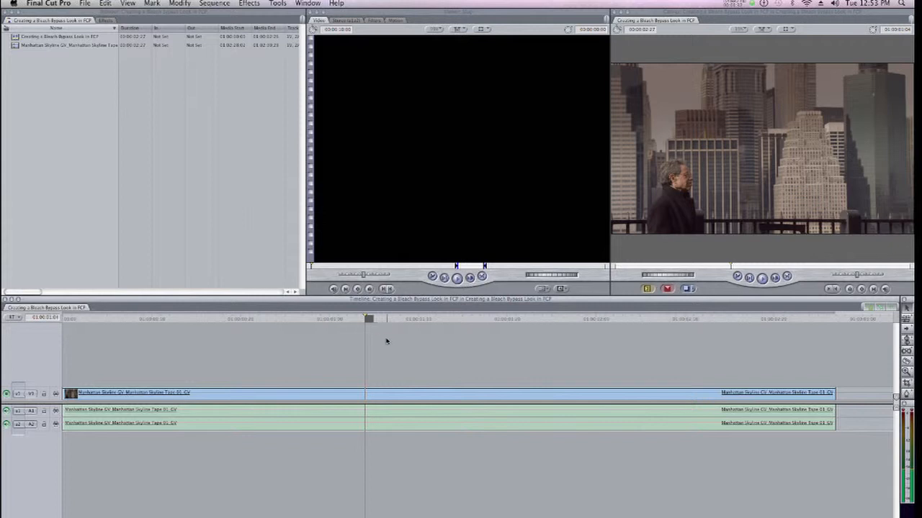
{"action": "mouse_move", "coordinate": [440, 358]}
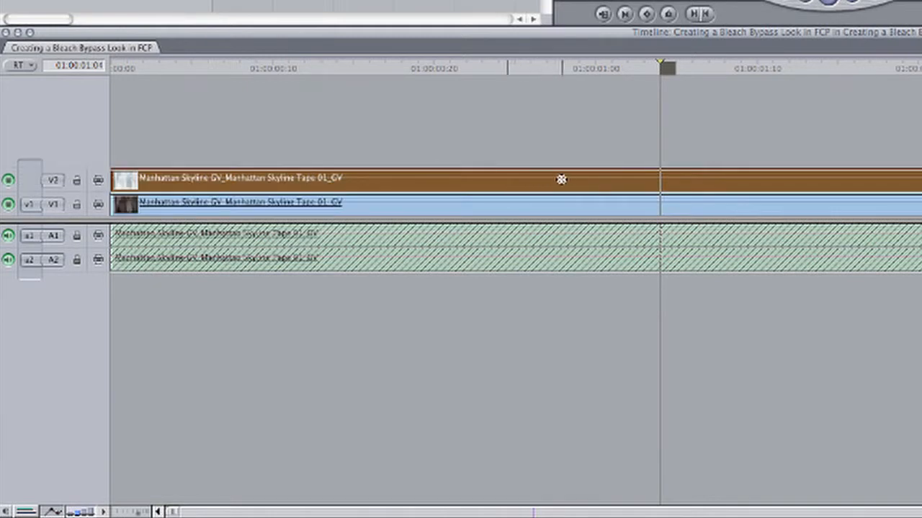
{"action": "mouse_move", "coordinate": [714, 181]}
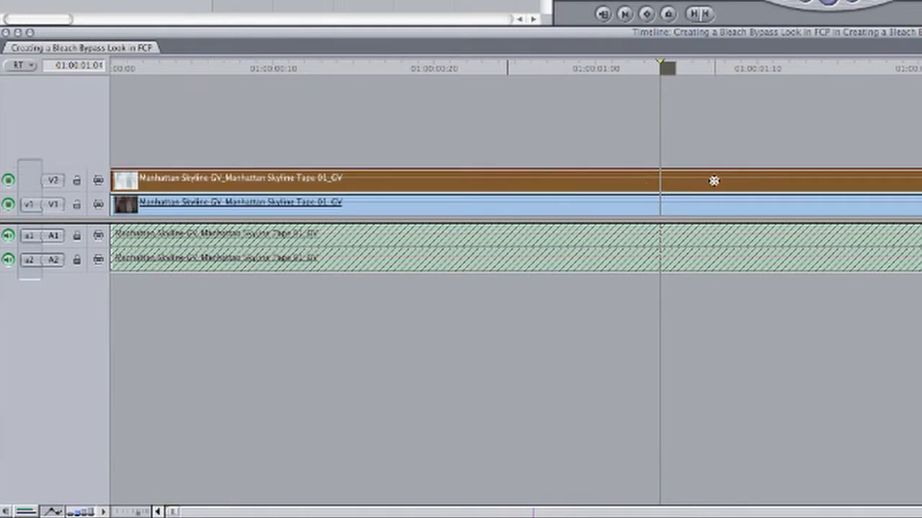
- Set the upper skyline clip's composite mode to Add
{"action": "right_click", "coordinate": [712, 180]}
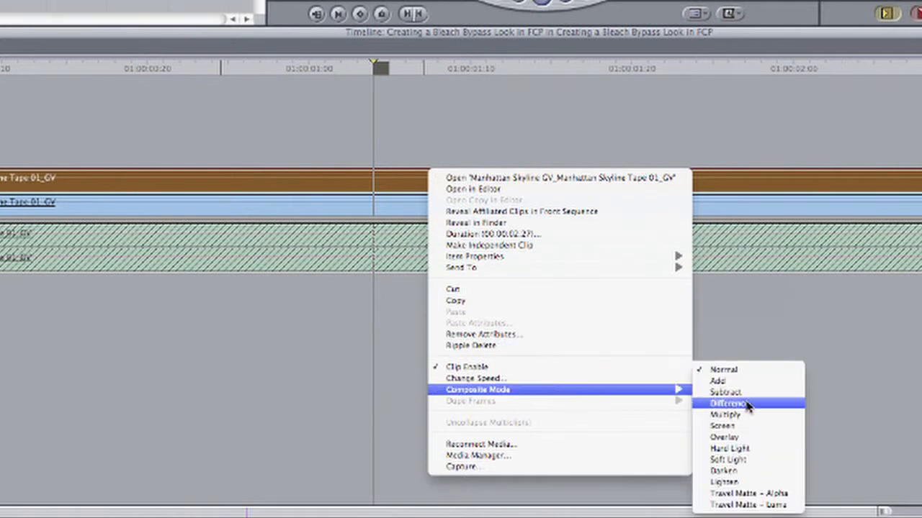
{"action": "mouse_move", "coordinate": [720, 383]}
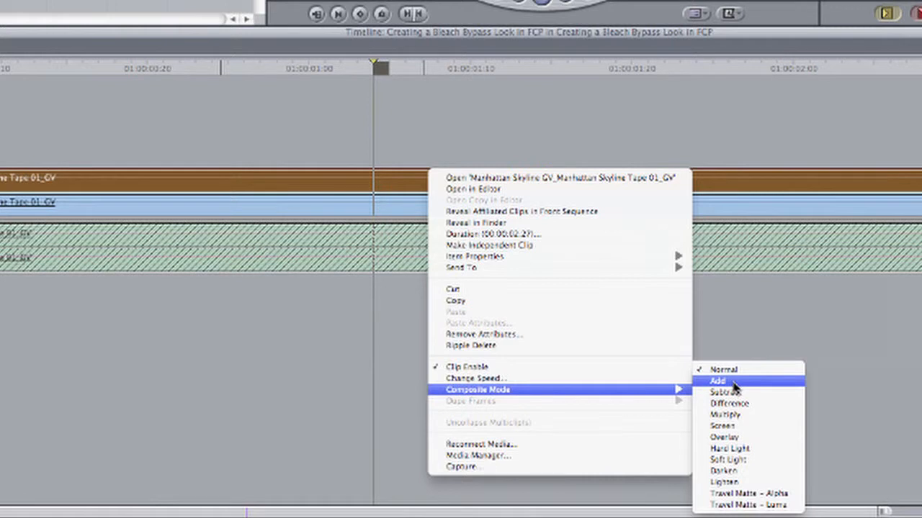
{"action": "left_click", "coordinate": [714, 380]}
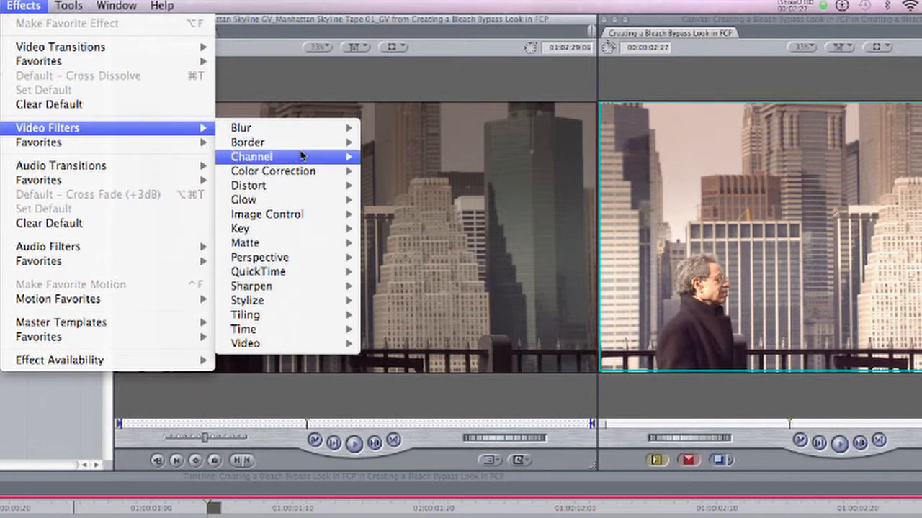
{"action": "mouse_move", "coordinate": [274, 171]}
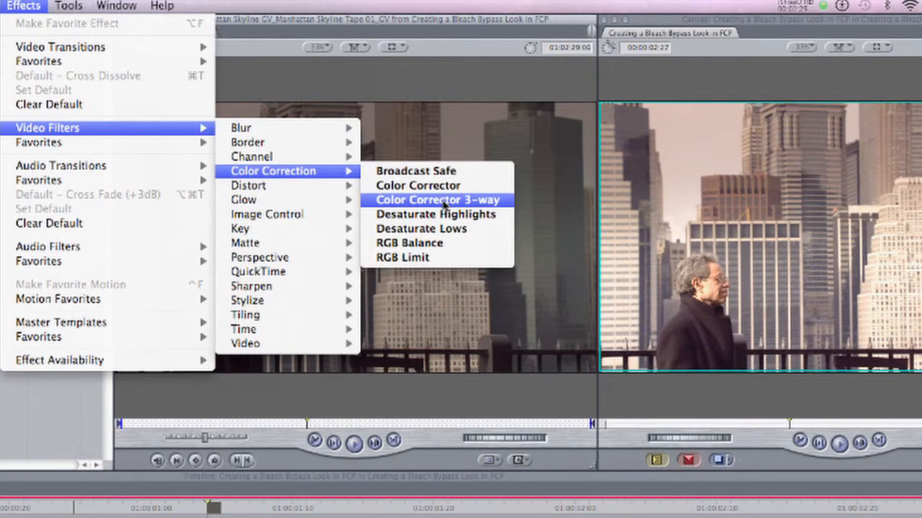
- Apply Color Corrector 3-way to the upper skyline clip and show its controls
{"action": "left_click", "coordinate": [440, 200]}
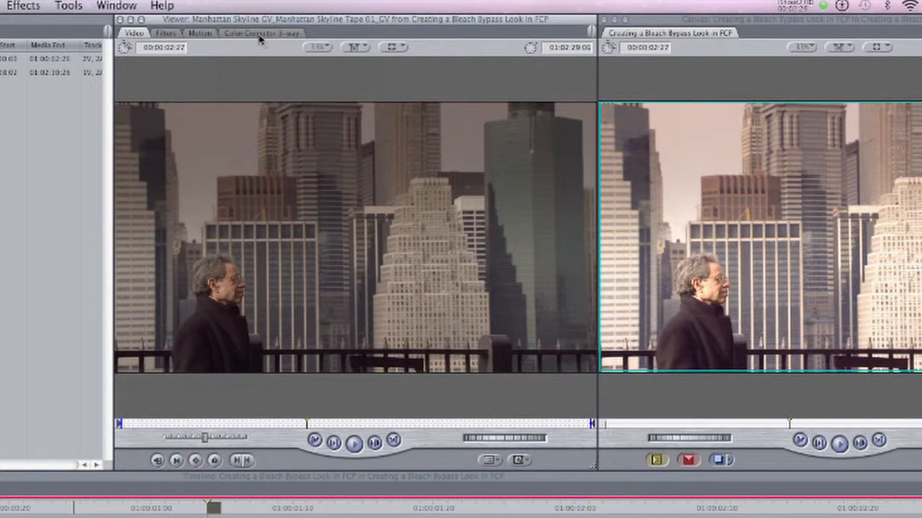
{"action": "left_click", "coordinate": [256, 34]}
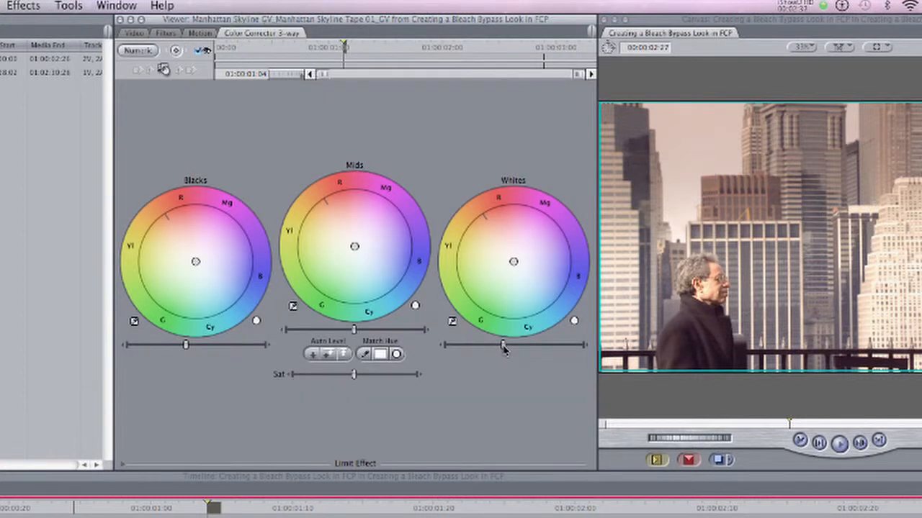
- Raise the Whites level in the Color Corrector 3-way to brighten the highlights
{"action": "left_click_drag", "start_coordinate": [503, 346], "coordinate": [533, 347]}
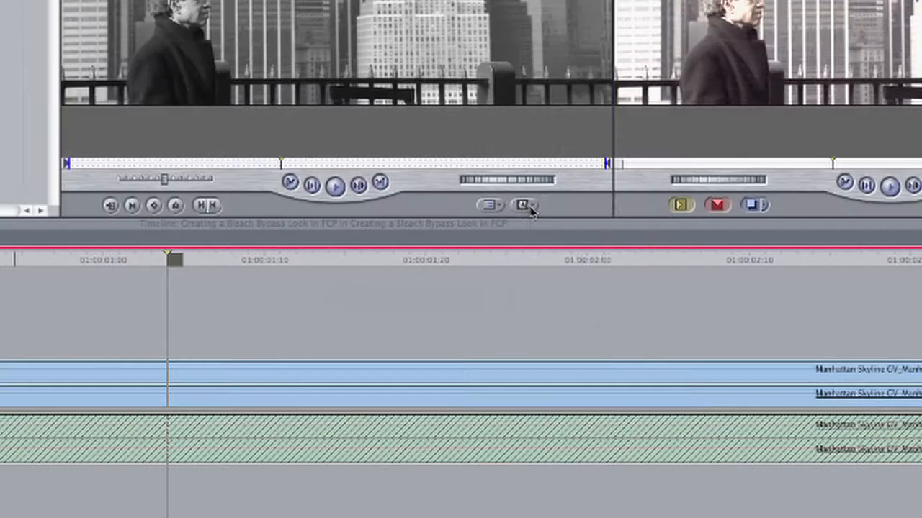
- Choose the Render > Noise generator from the Viewer's generator list
{"action": "left_click", "coordinate": [521, 205]}
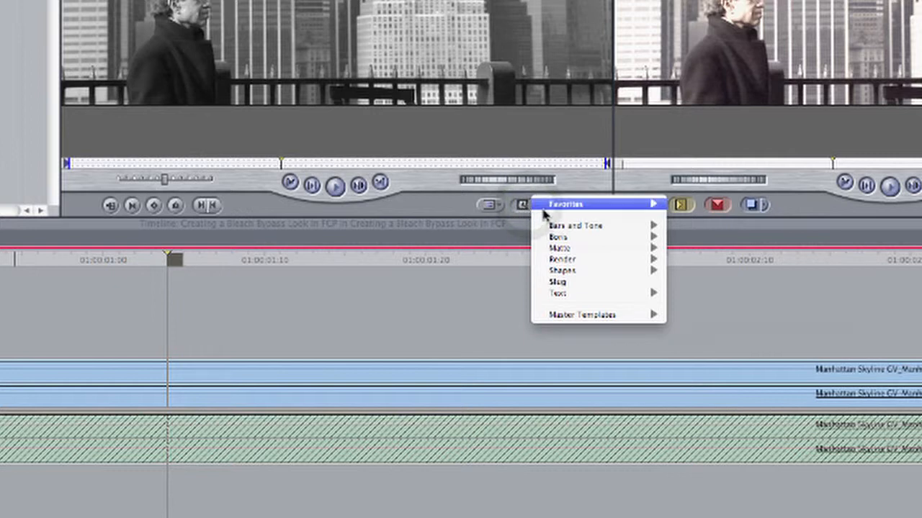
{"action": "mouse_move", "coordinate": [565, 260]}
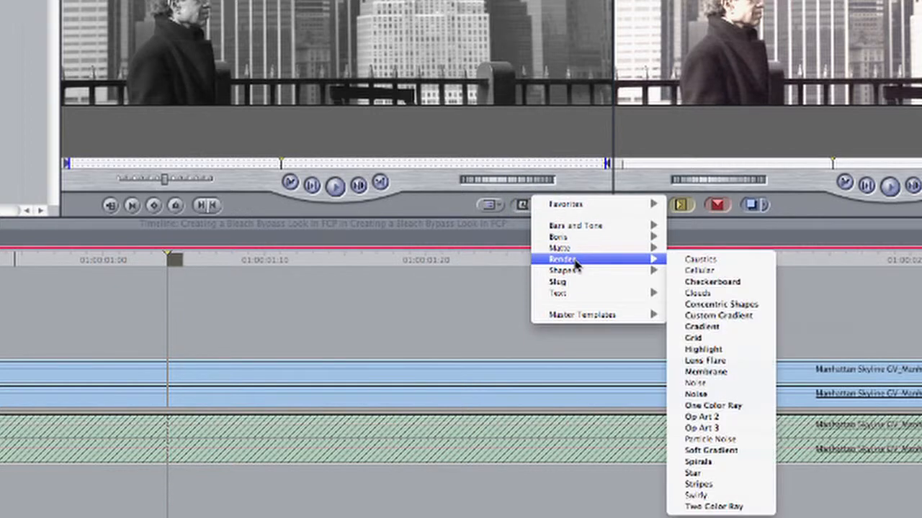
{"action": "mouse_move", "coordinate": [708, 383]}
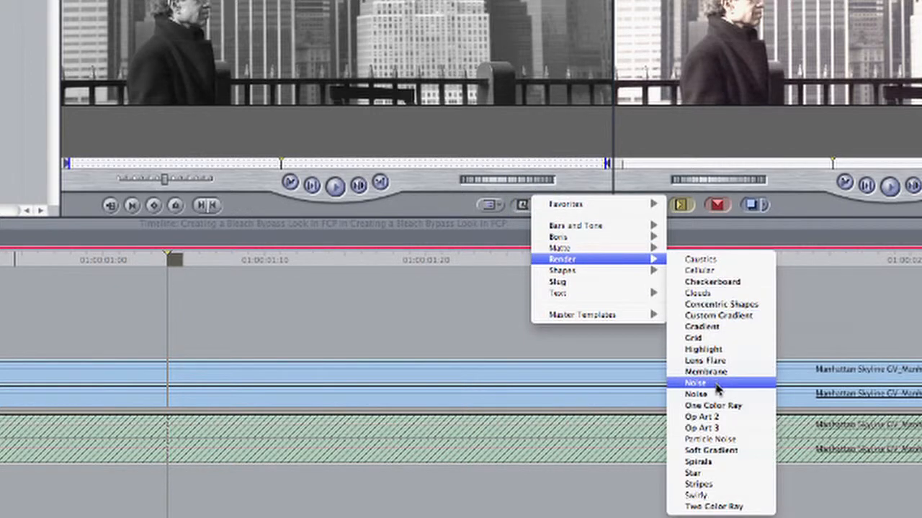
{"action": "left_click", "coordinate": [693, 381]}
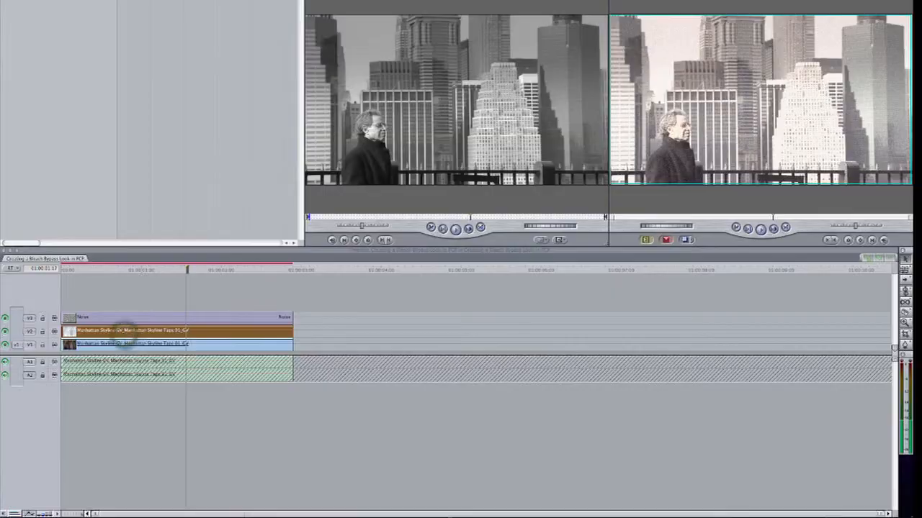
- Select the skyline clip and apply the Stylize > Vignette filter
{"action": "left_click", "coordinate": [220, 4]}
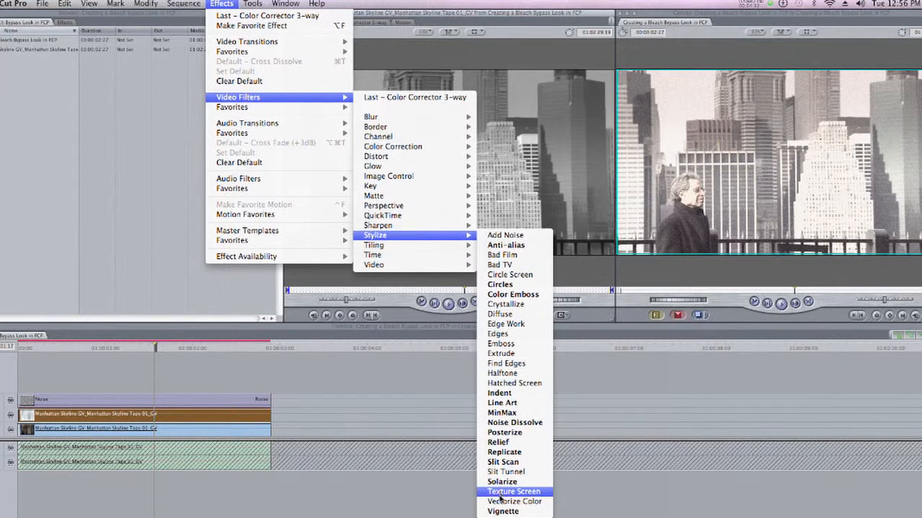
{"action": "left_click", "coordinate": [515, 491]}
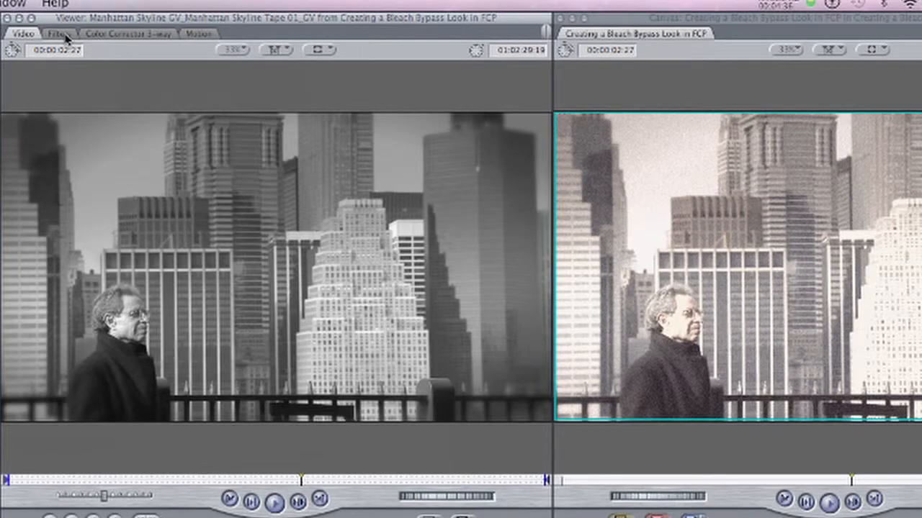
- Set the Vignette filter's size to 0.88, darken to 0.51 and blur amount to 0
{"action": "left_click", "coordinate": [56, 34]}
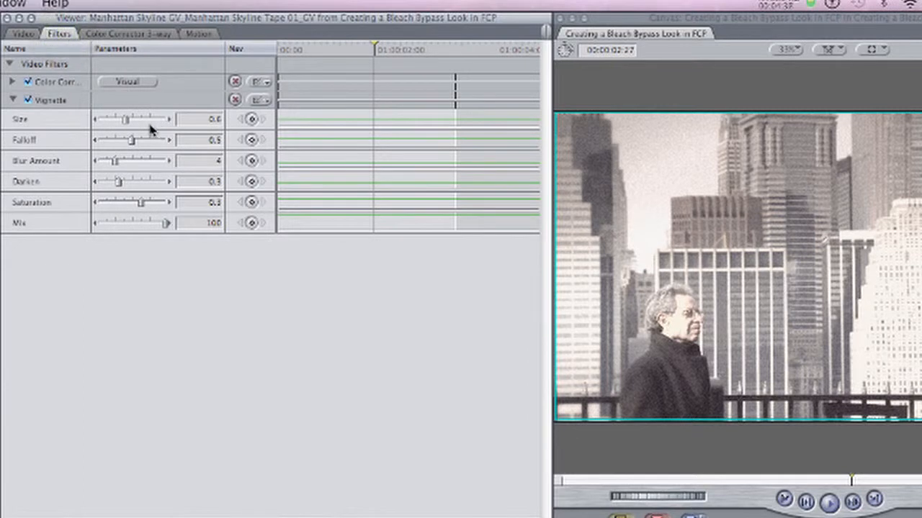
{"action": "left_click_drag", "start_coordinate": [123, 118], "coordinate": [135, 119]}
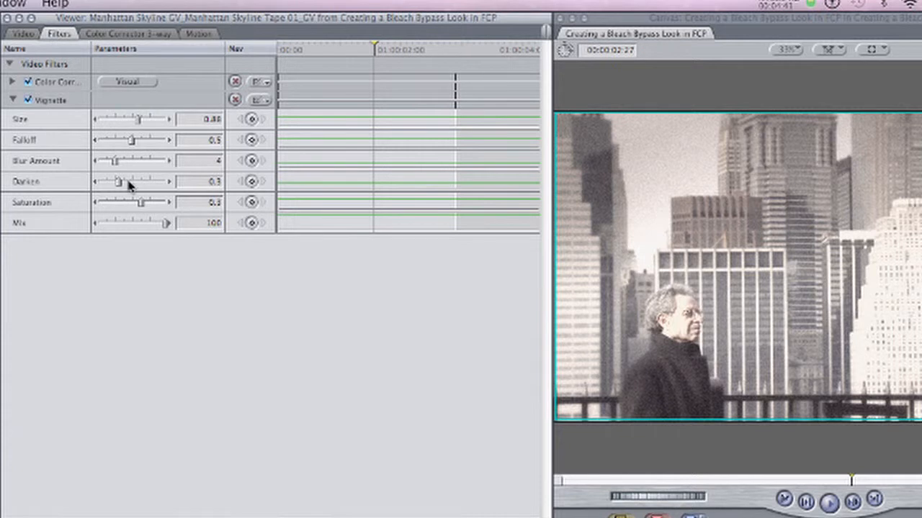
{"action": "left_click_drag", "start_coordinate": [118, 181], "coordinate": [133, 181]}
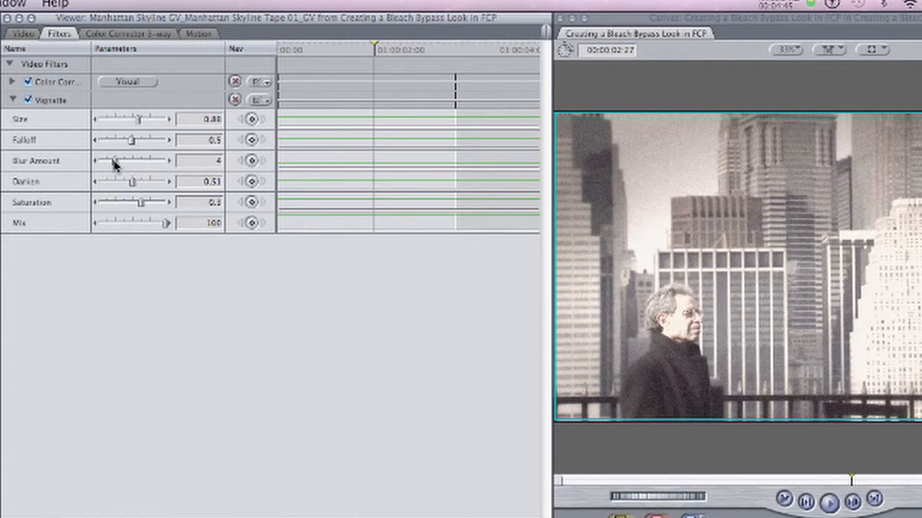
{"action": "left_click_drag", "start_coordinate": [119, 160], "coordinate": [93, 160]}
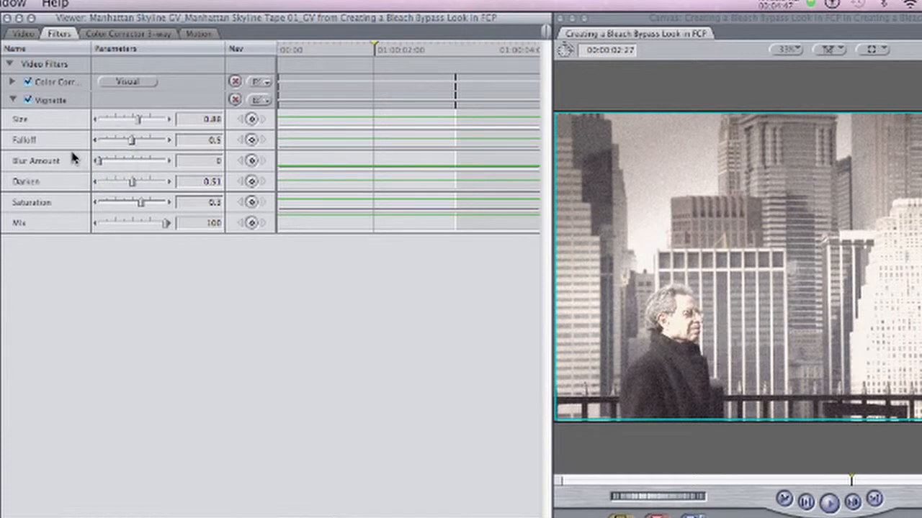